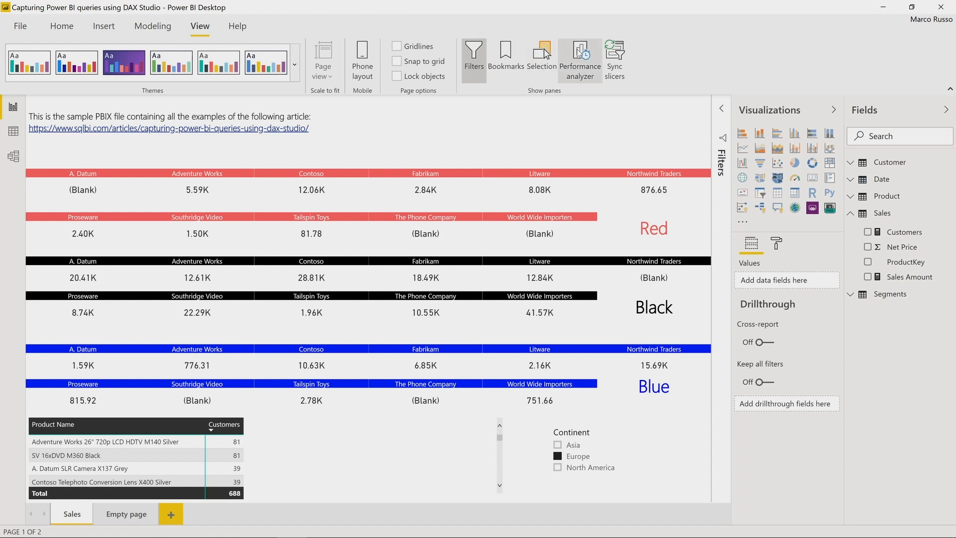
Start a Performance analyzer recording and refresh the Sales page visuals to list their durations
click(578, 60)
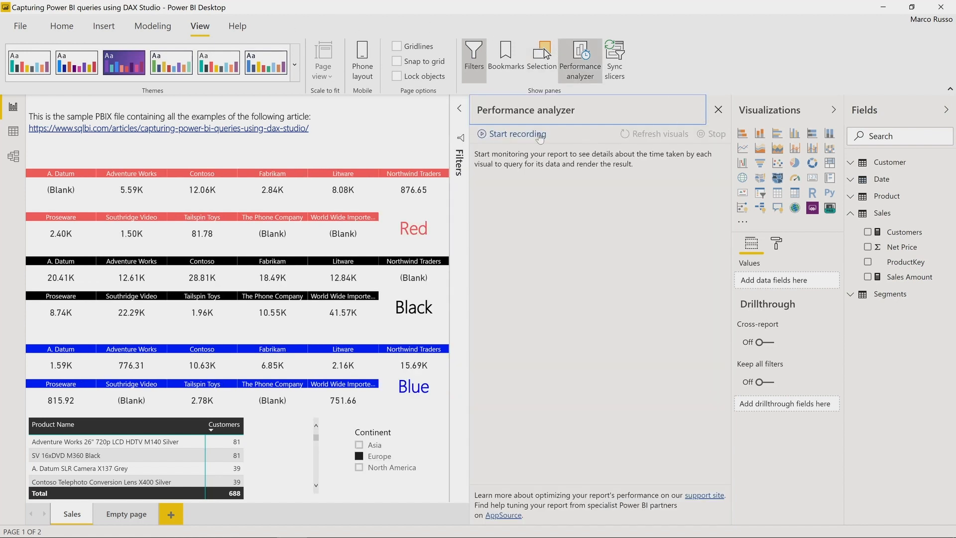
click(517, 134)
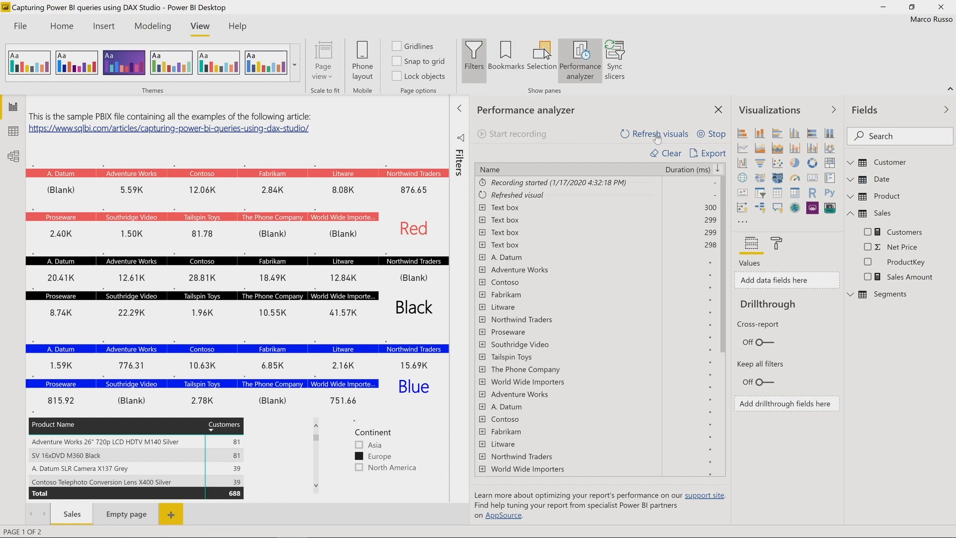
click(659, 133)
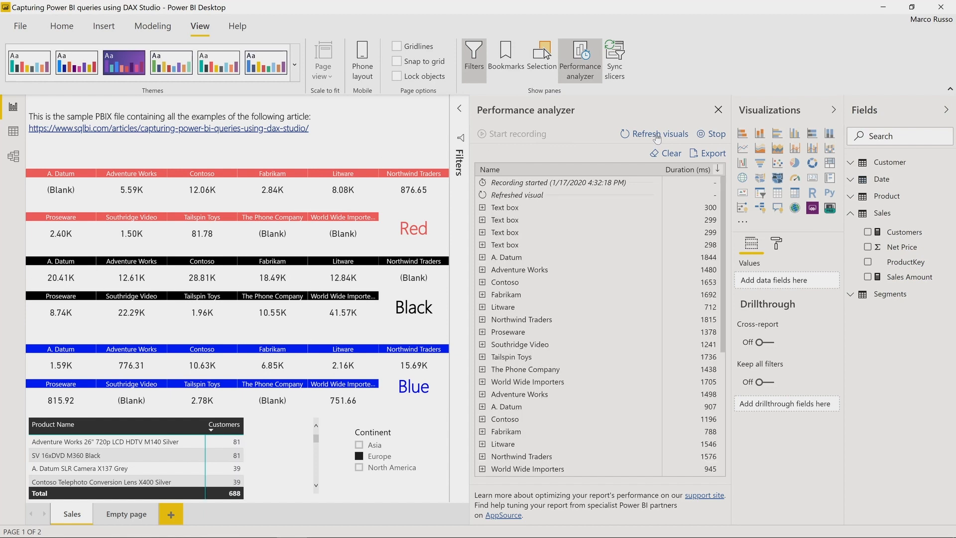